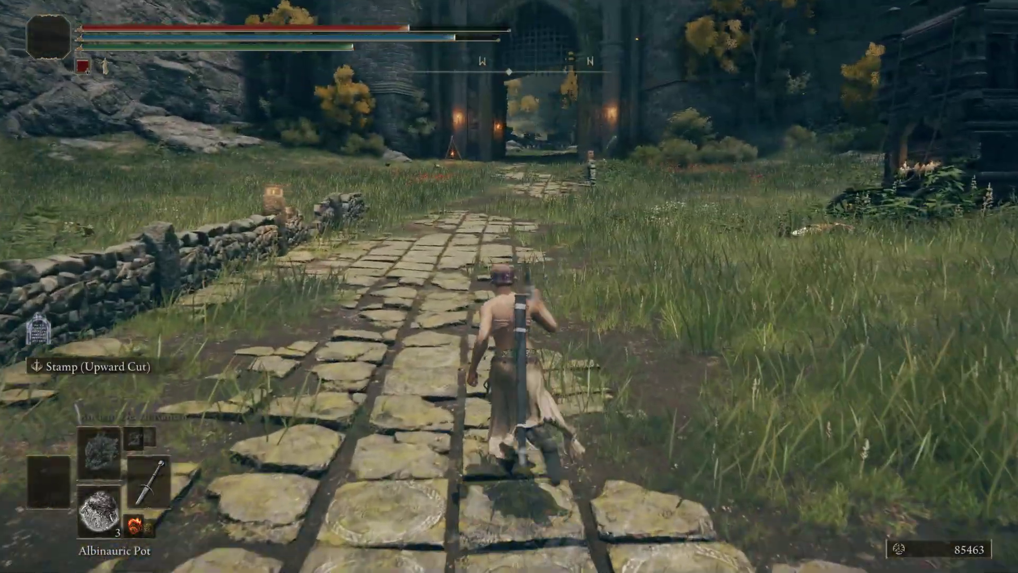
Check the player's current animation number in the Debug Tool, then resume gameplay and switch windows
key(w)
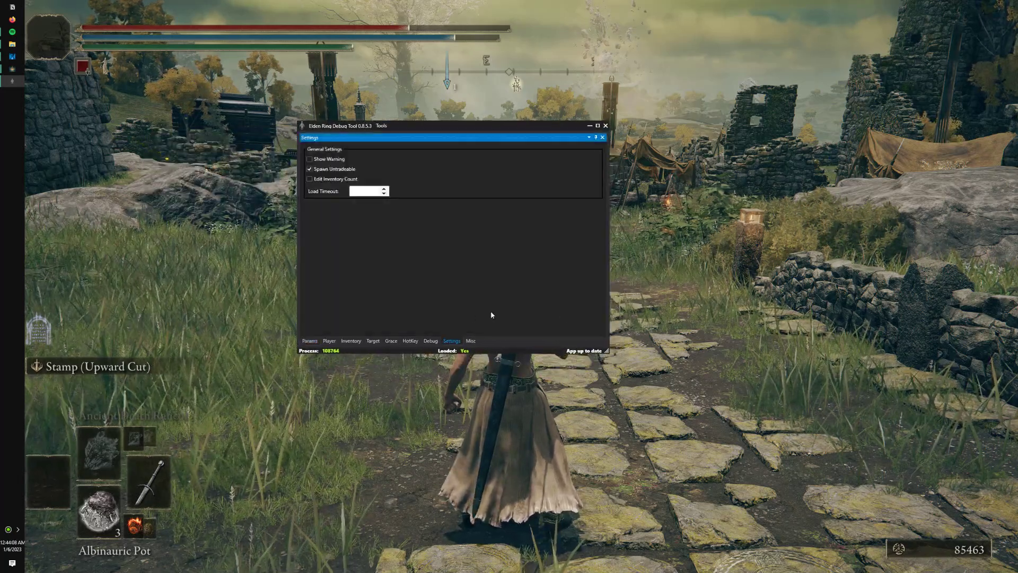
click(328, 340)
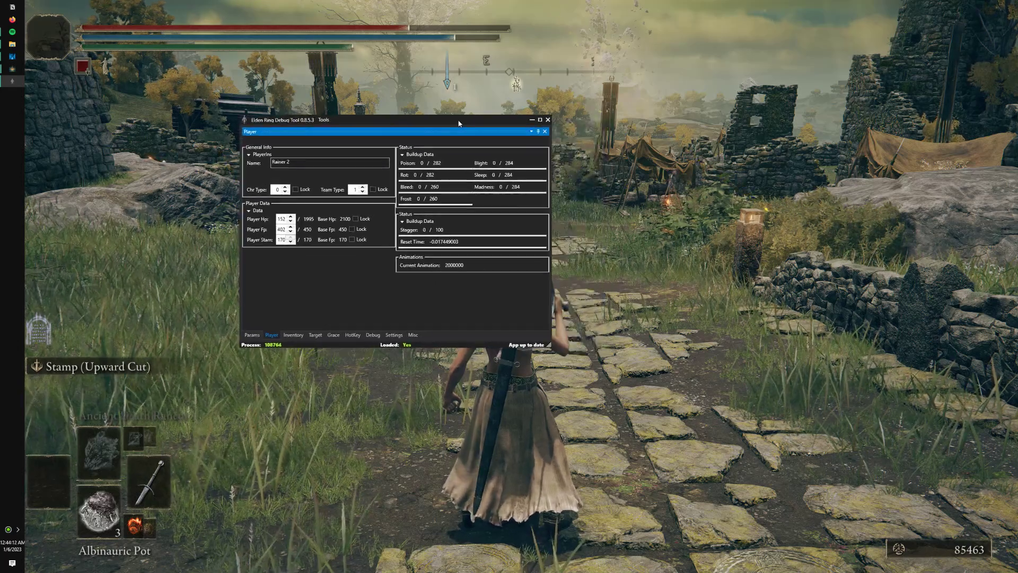
click(548, 119)
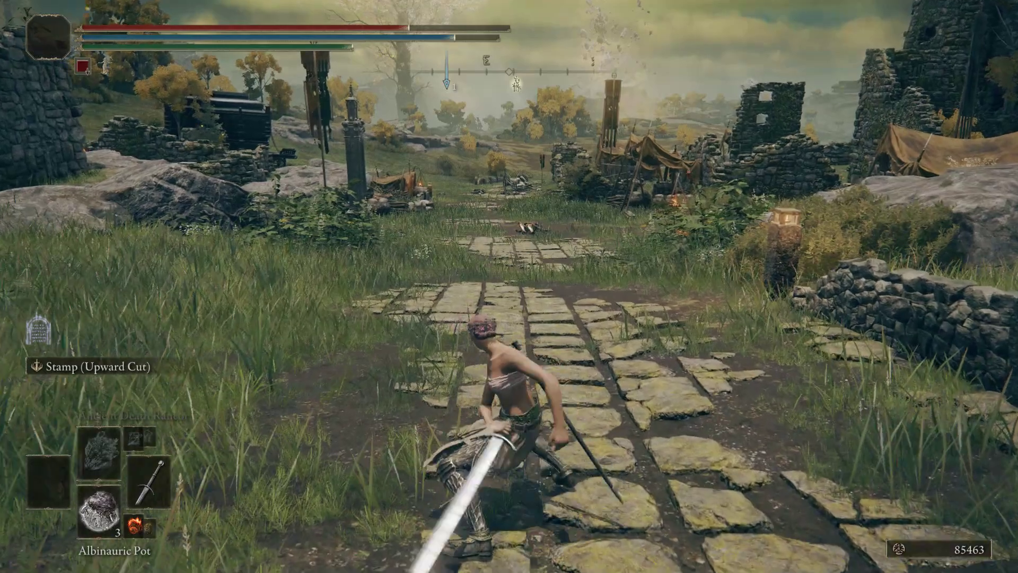
key(alt+tab)
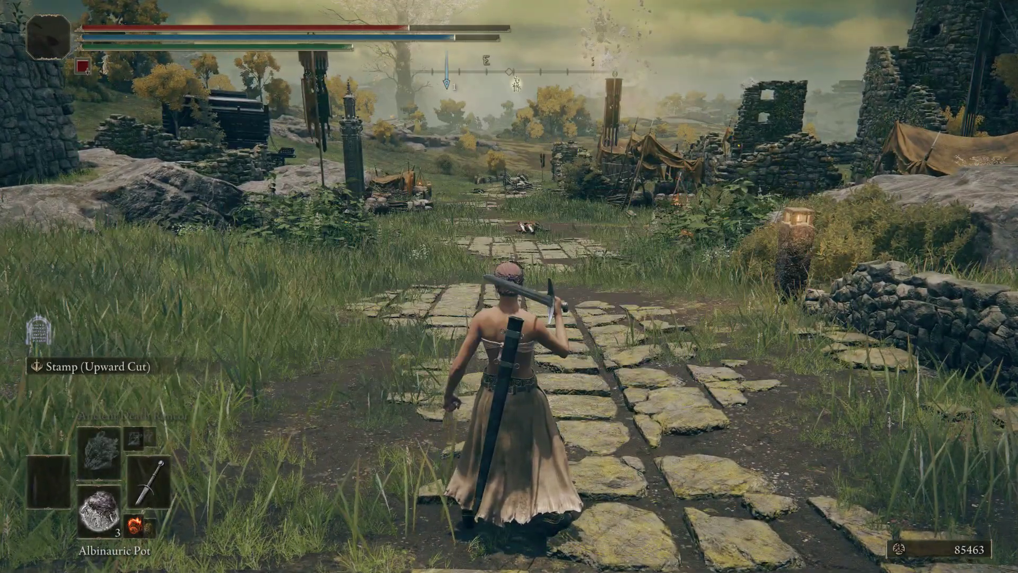
key(alt+tab)
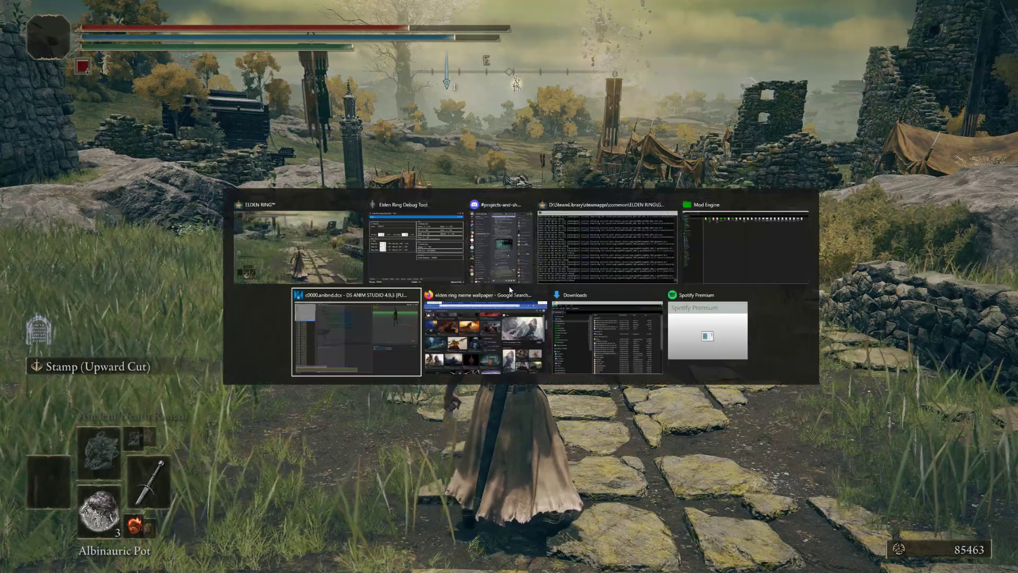
Switch to DS Anim Studio and preview the a025_030000 attack animation, stopping it partway
click(357, 330)
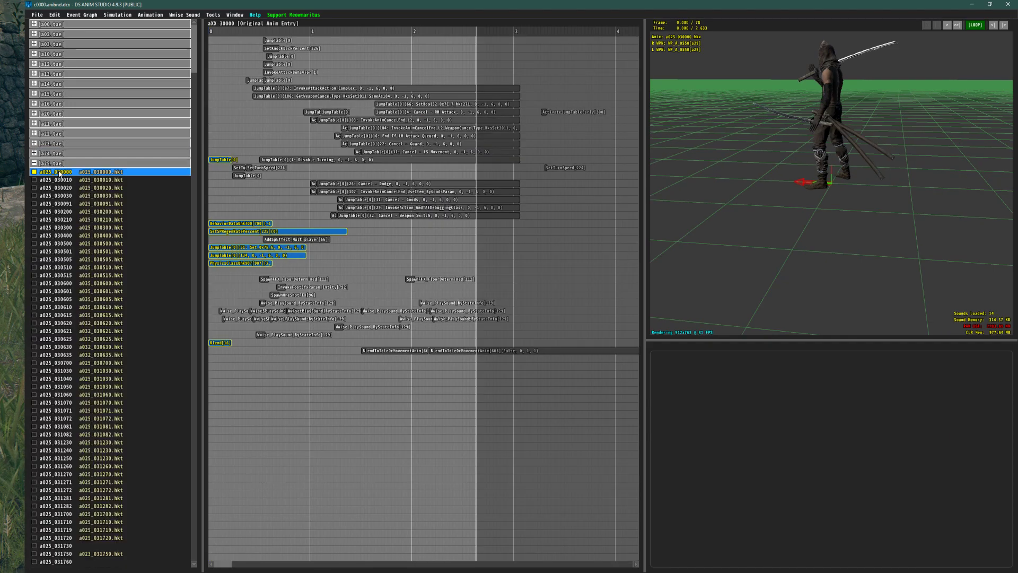
click(946, 24)
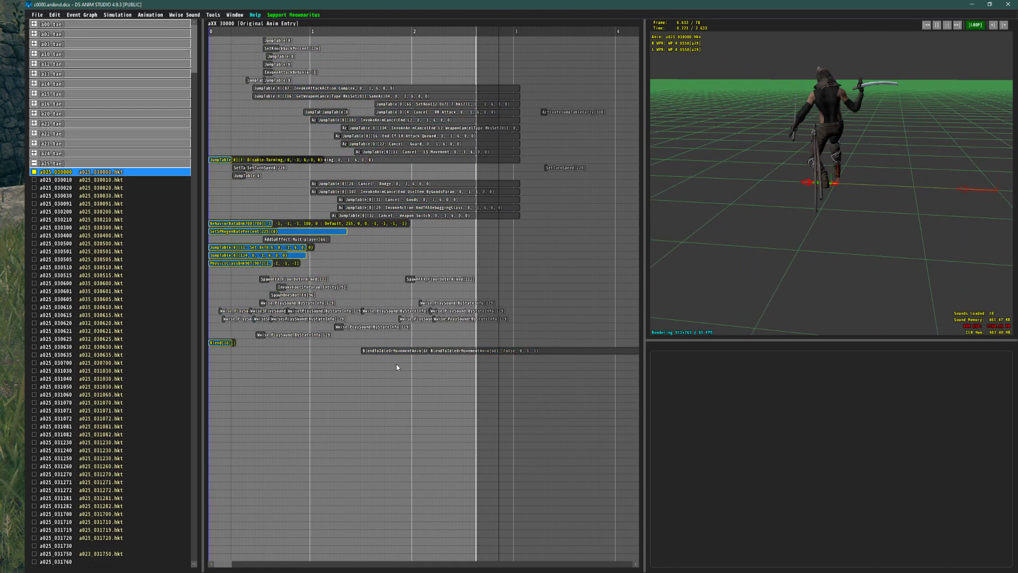
click(945, 24)
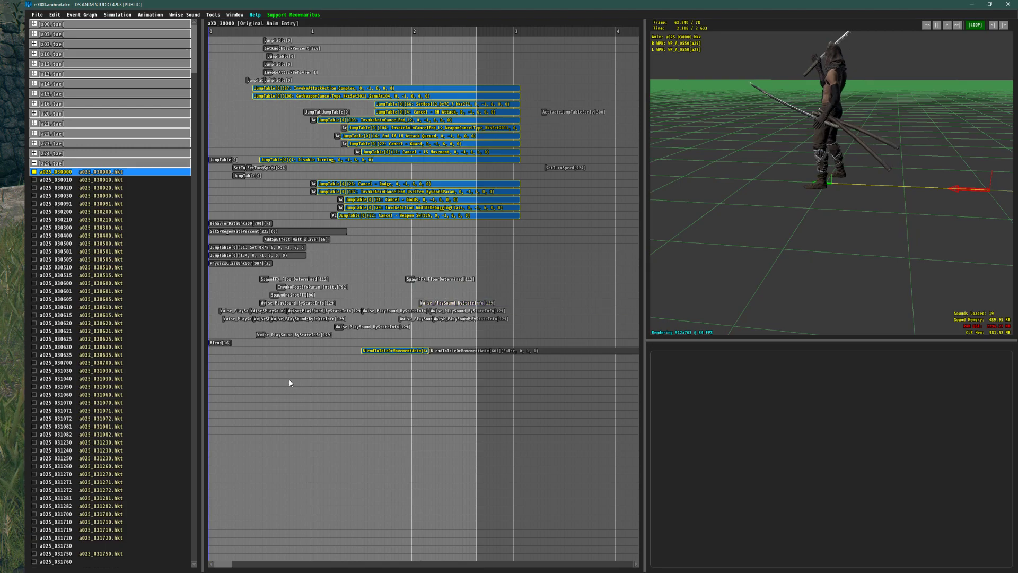
mouse_move(254, 368)
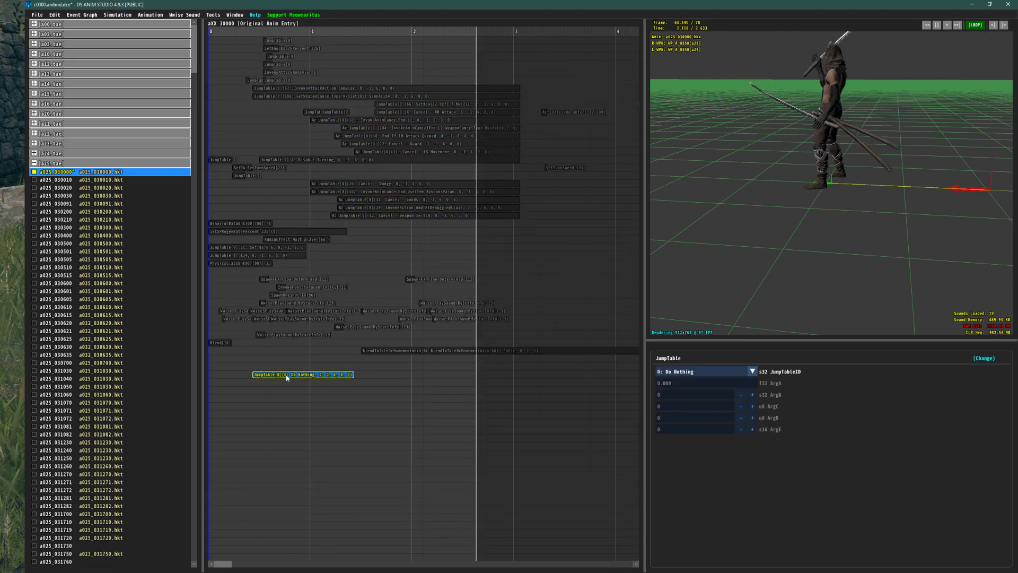
Change the new event's type to 608 AnimSpeedGradient
click(984, 357)
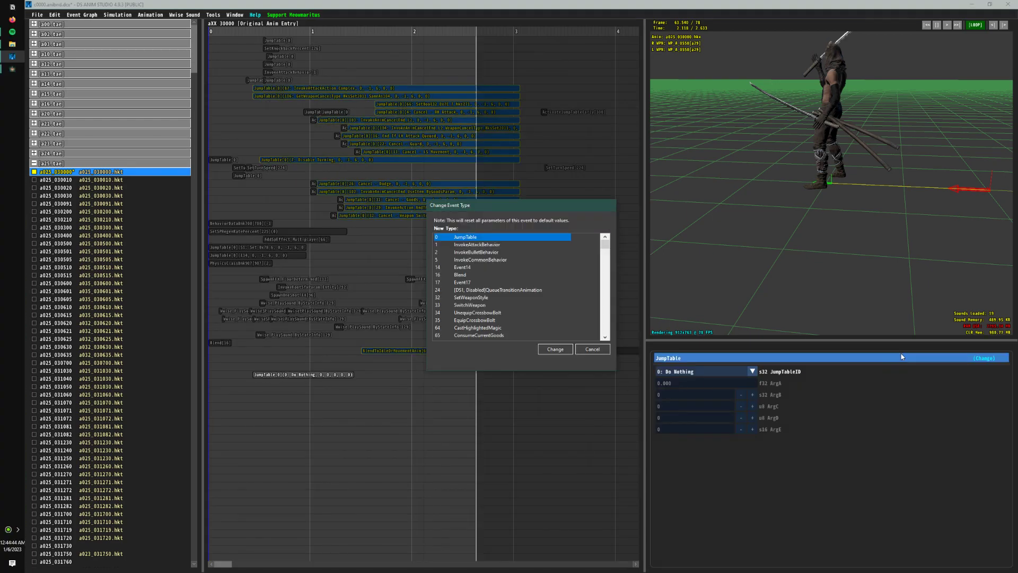
scroll(down, 3)
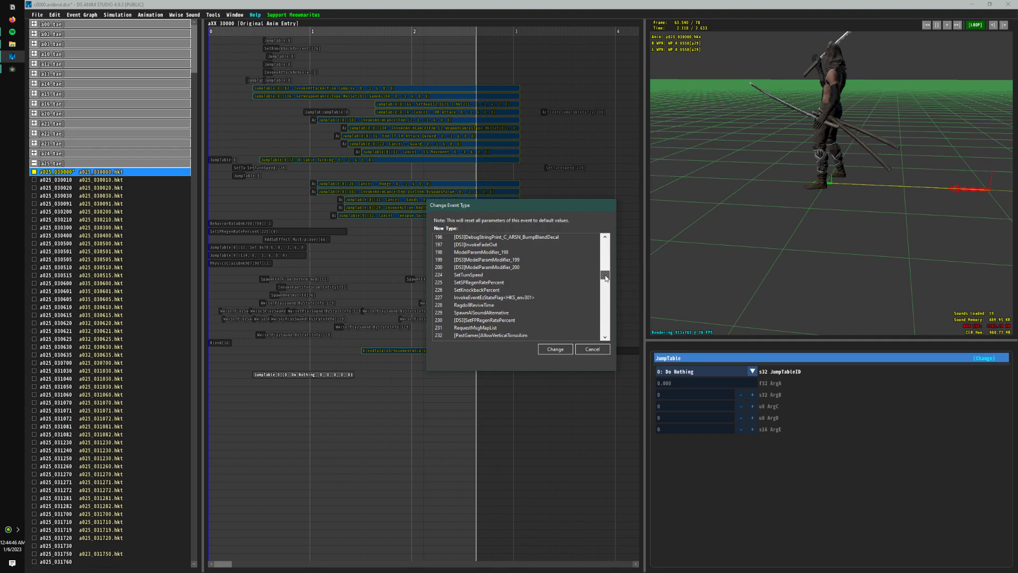
scroll(down, 3)
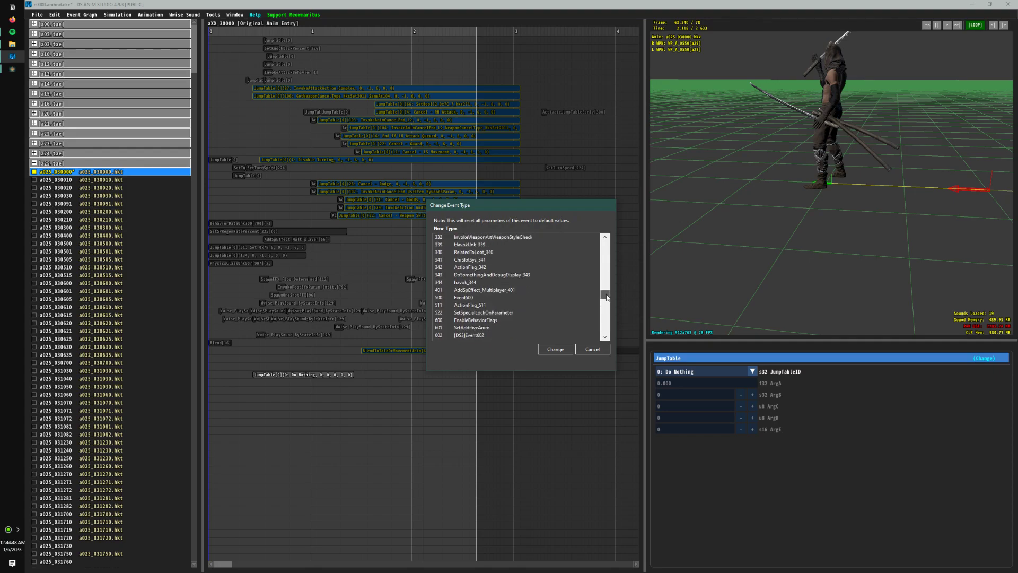
scroll(down, 3)
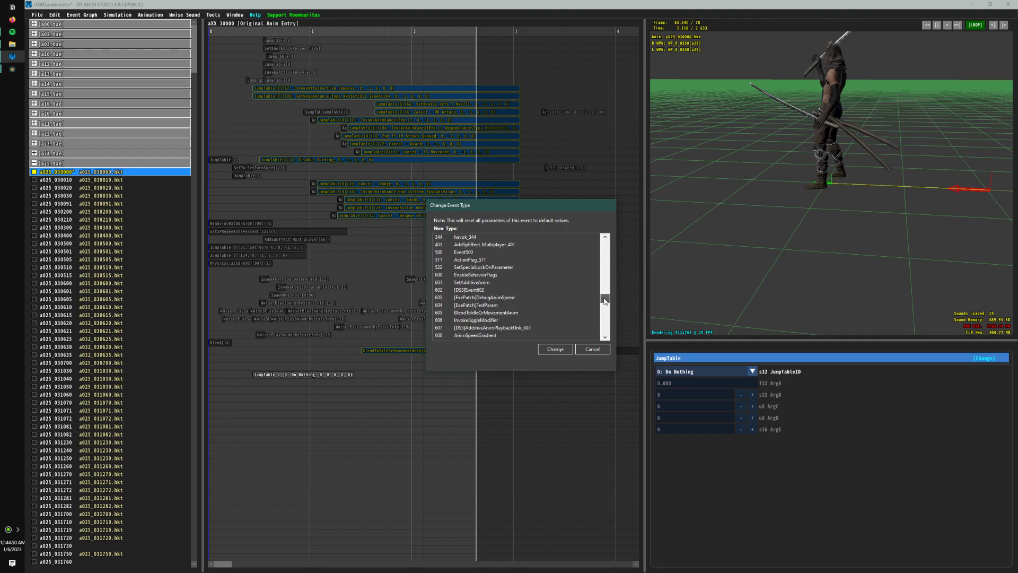
click(477, 335)
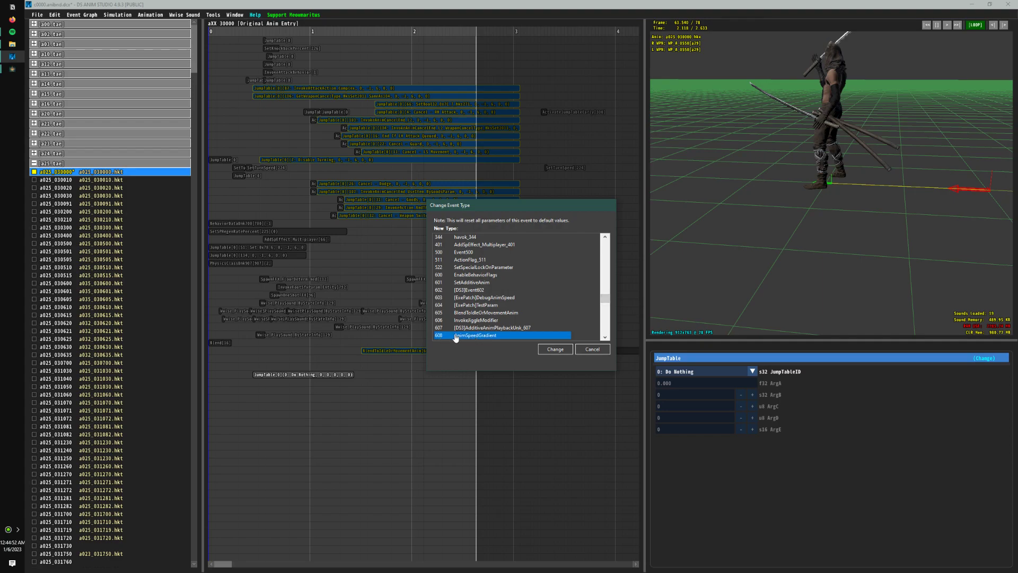
click(554, 349)
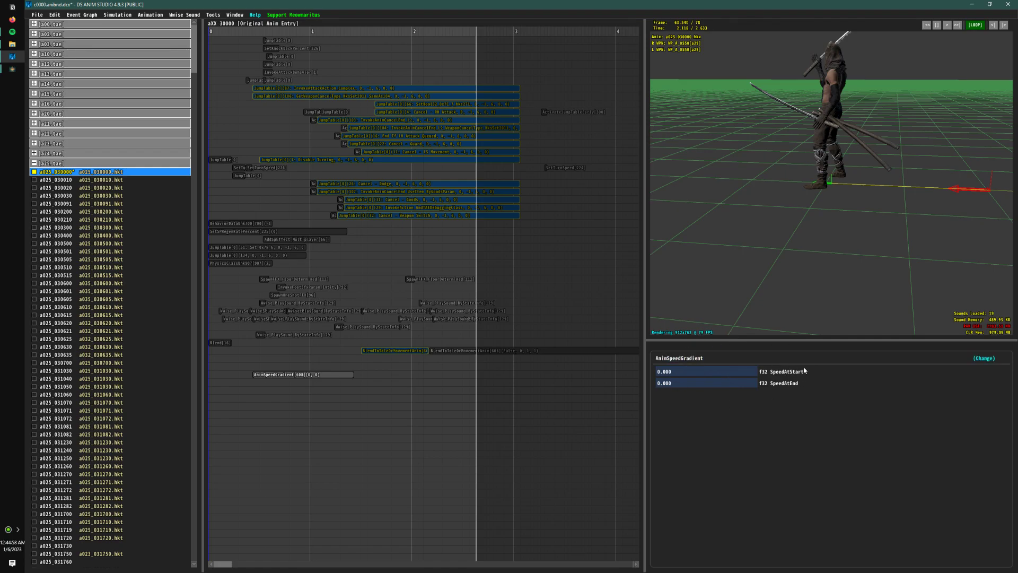
mouse_move(780, 393)
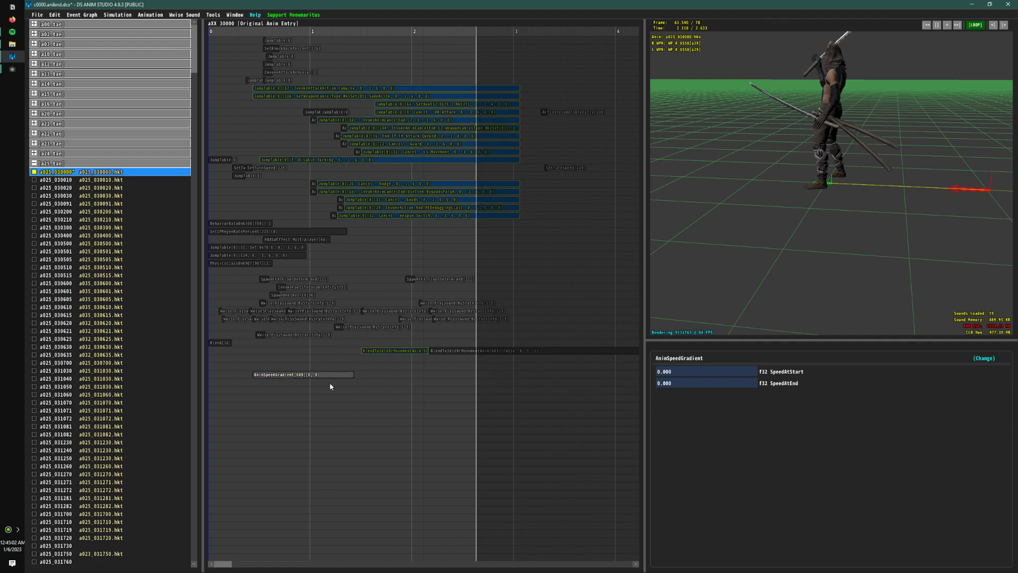
Reselect the AnimSpeedGradient event on the timeline to edit its span and end speed
click(302, 374)
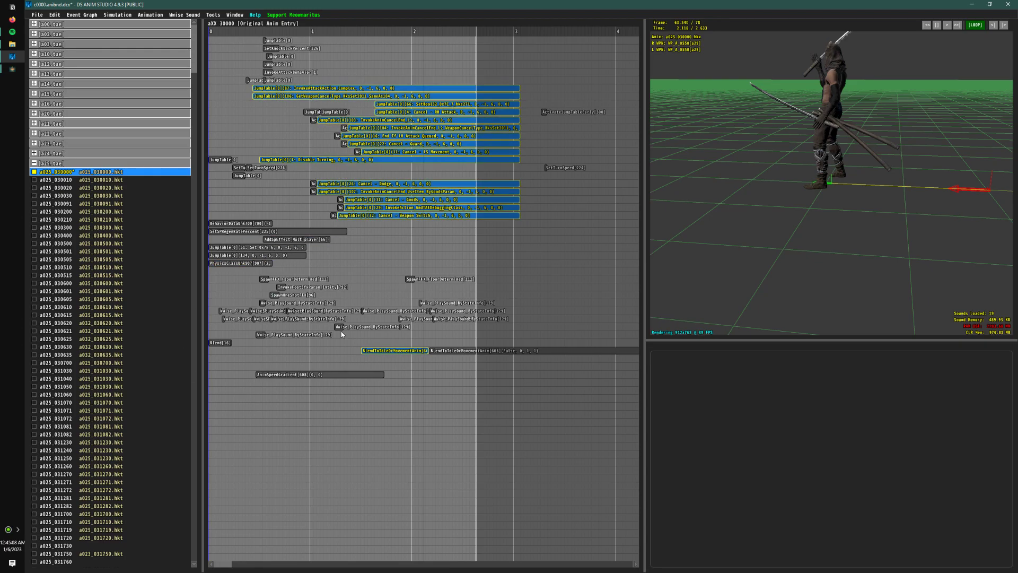
click(319, 375)
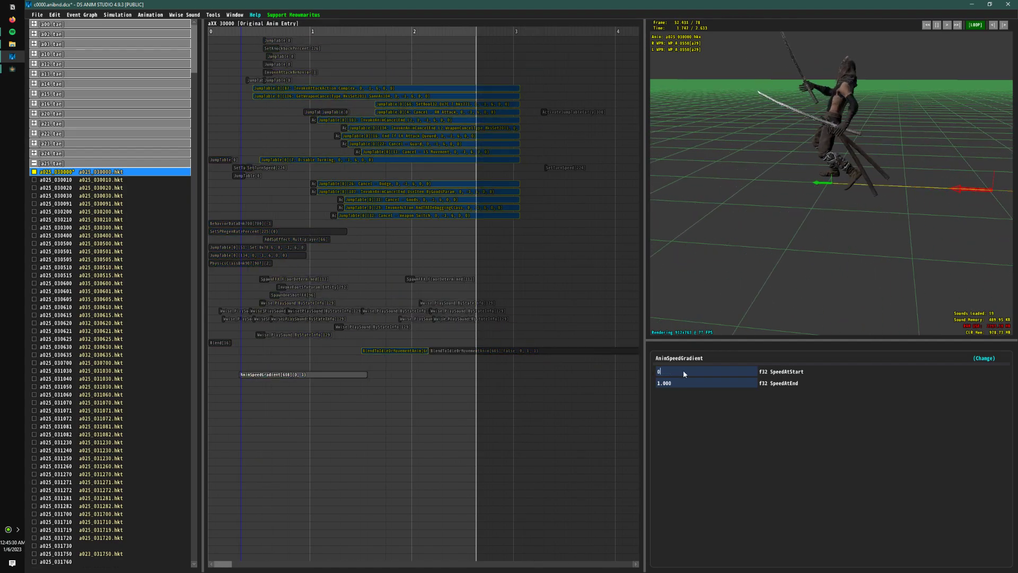
Set SpeedAtStart to 0.300 and SpeedAtEnd to 10.000 on the AnimSpeedGradient event
text(0.300)
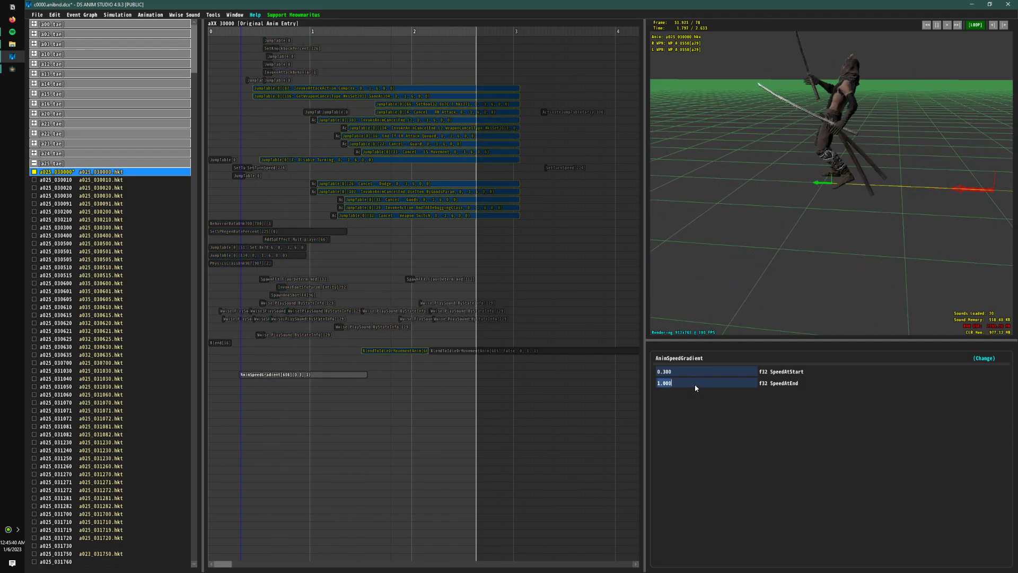
text(10.000)
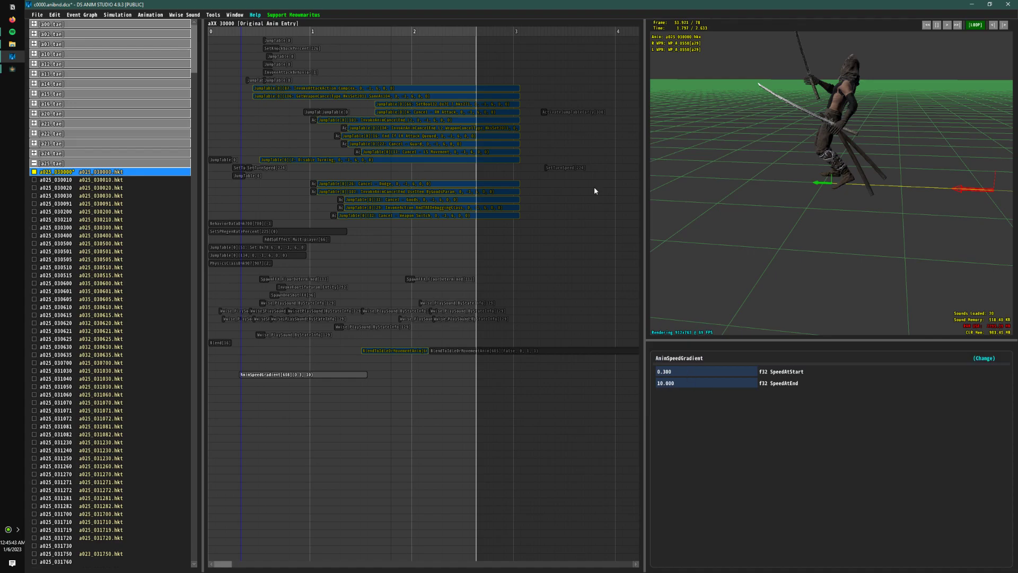
mouse_move(684, 382)
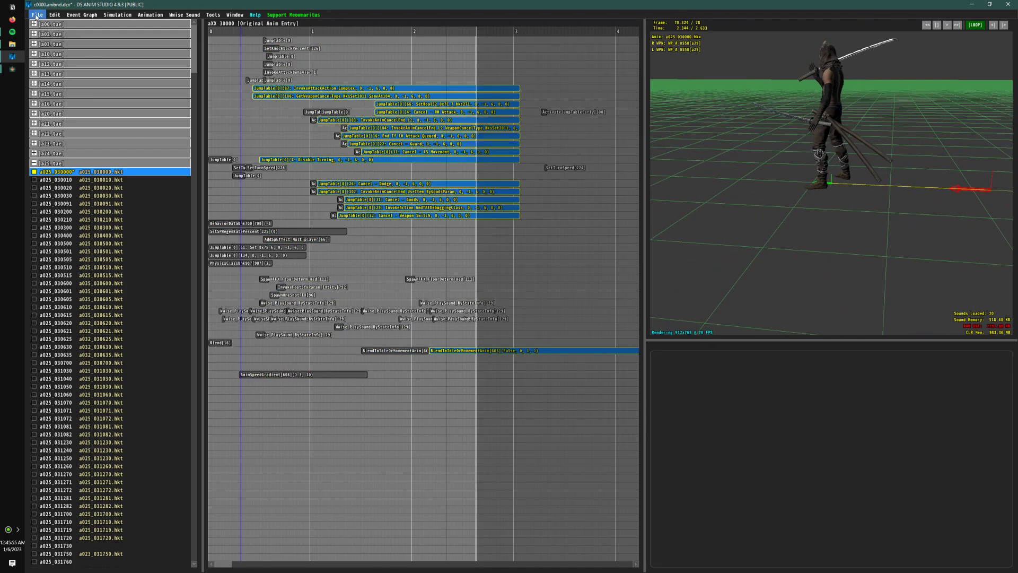
Enable Force Ingame Entity Reload On Save in the File menu
click(37, 14)
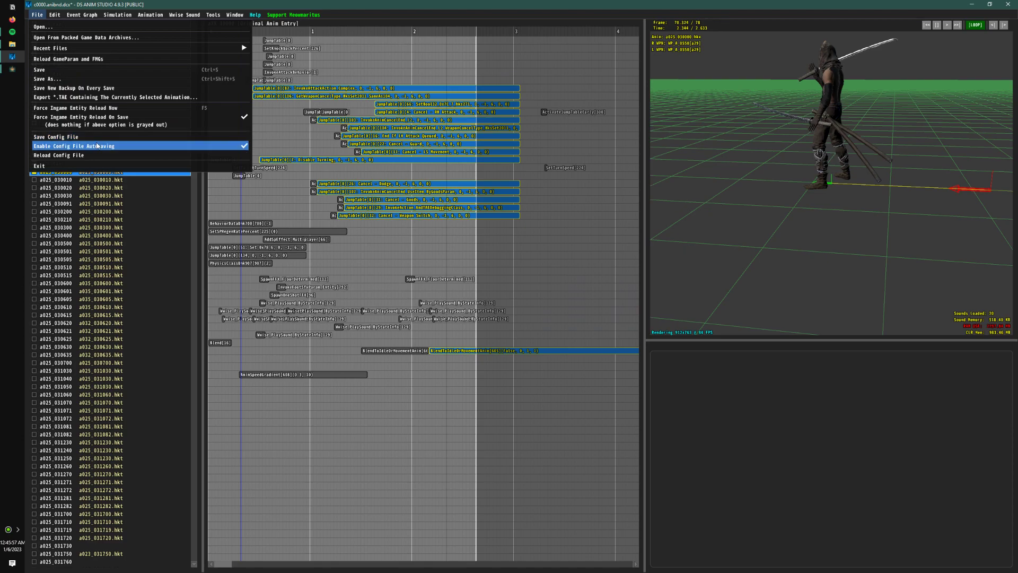
mouse_move(101, 129)
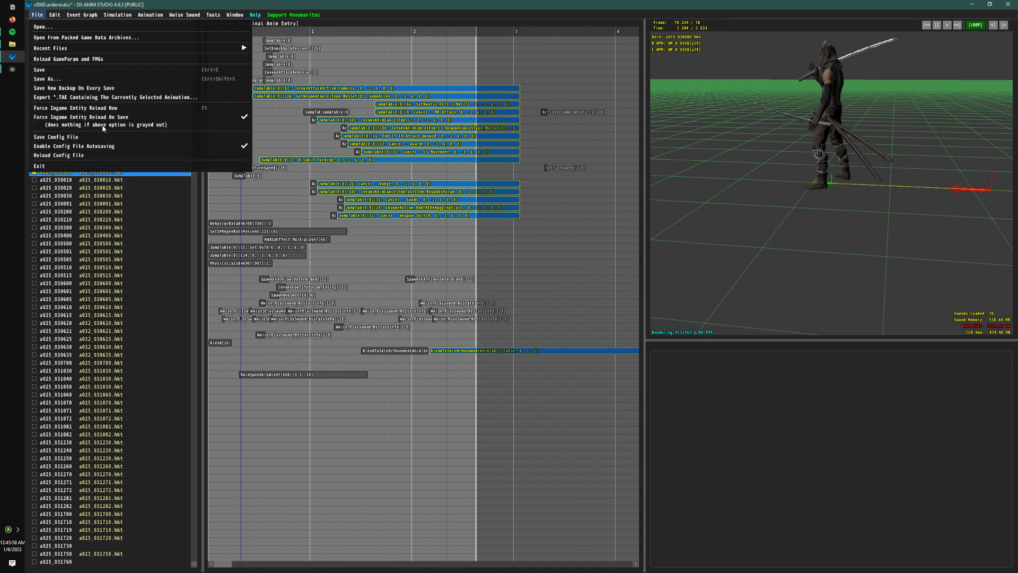
mouse_move(97, 116)
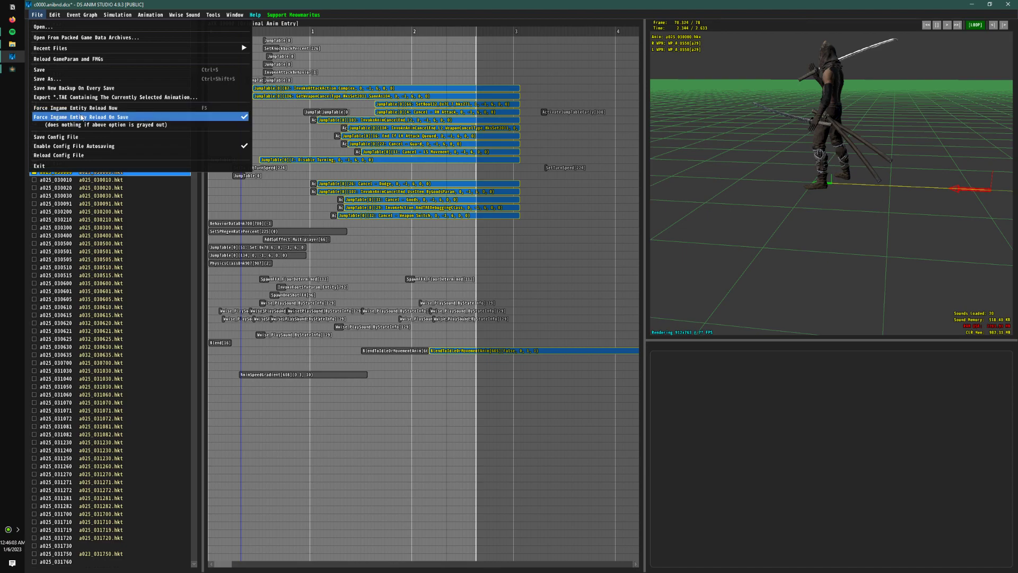
mouse_move(165, 117)
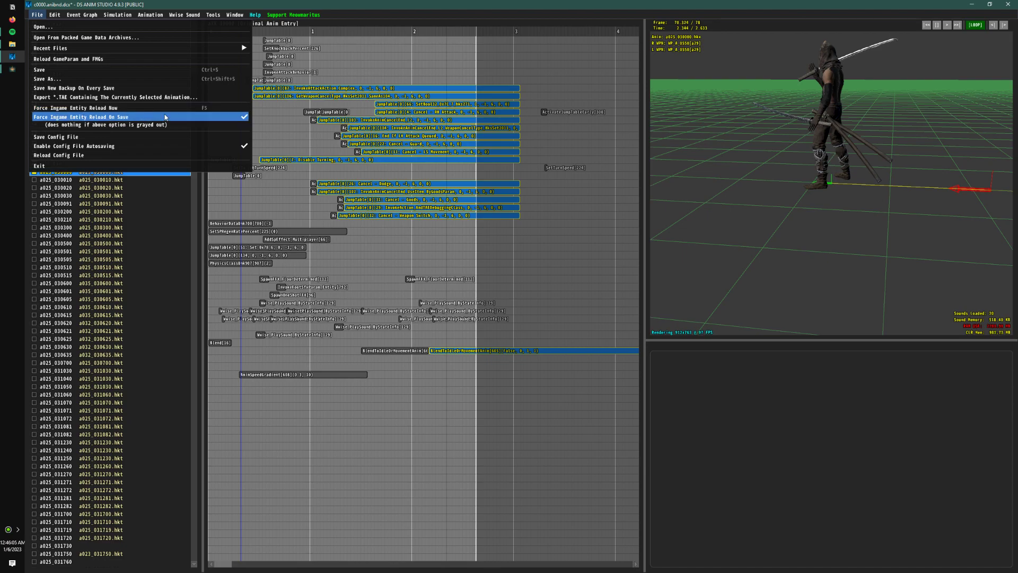
click(80, 117)
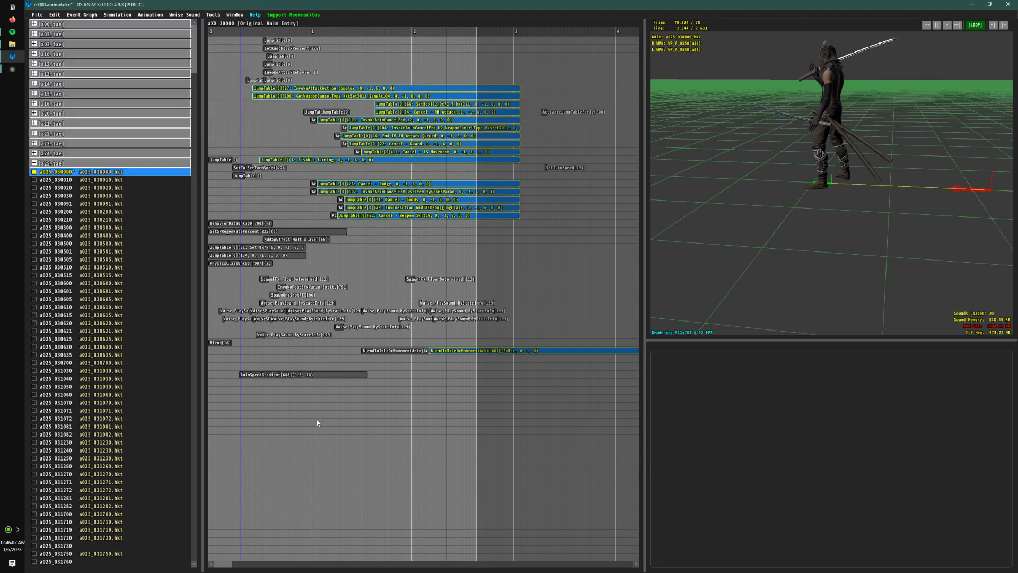
Save the anibnd with Ctrl+S and bring the Elden Ring window back to the front
key(ctrl+s)
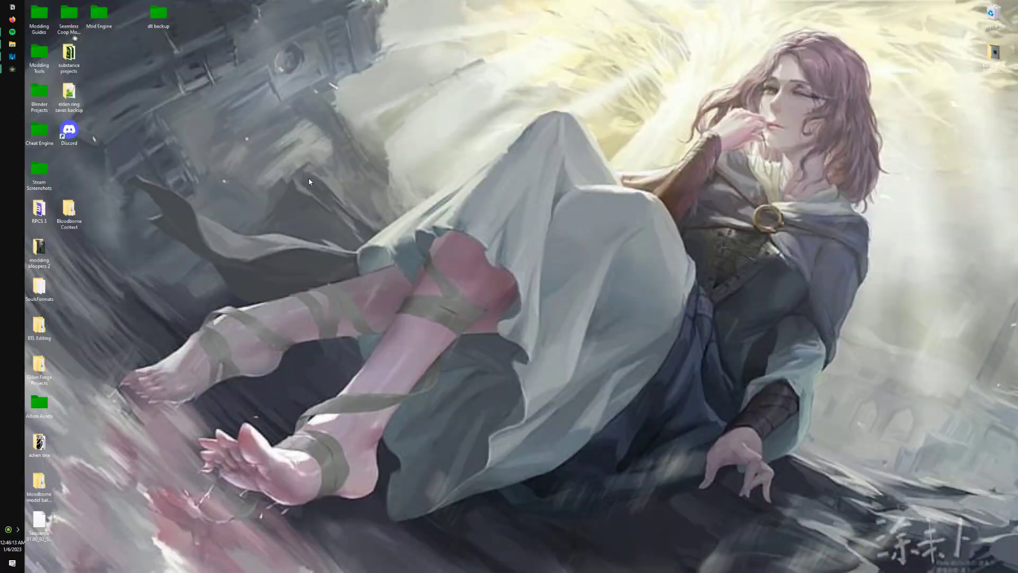
key(alt+tab)
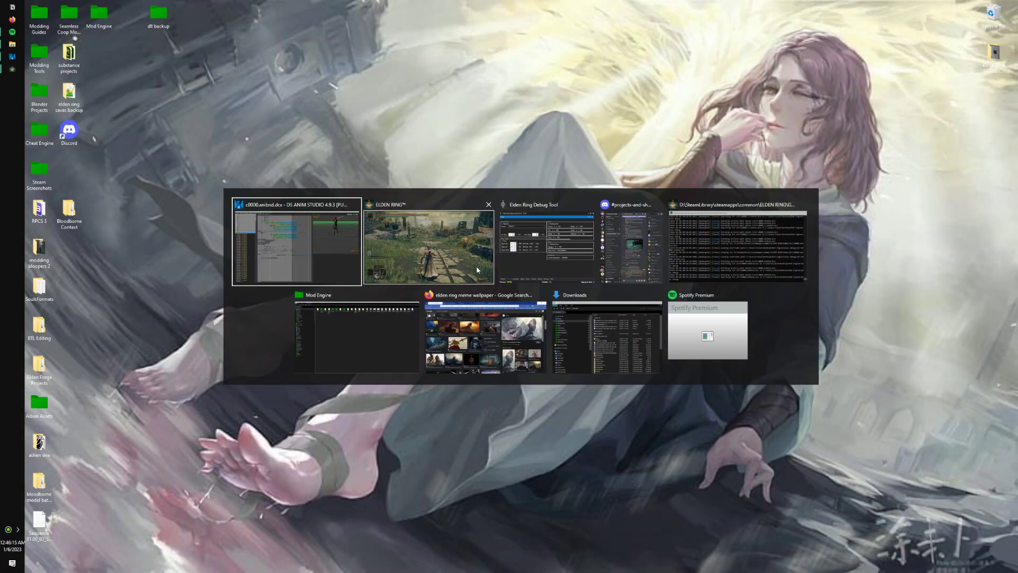
click(427, 244)
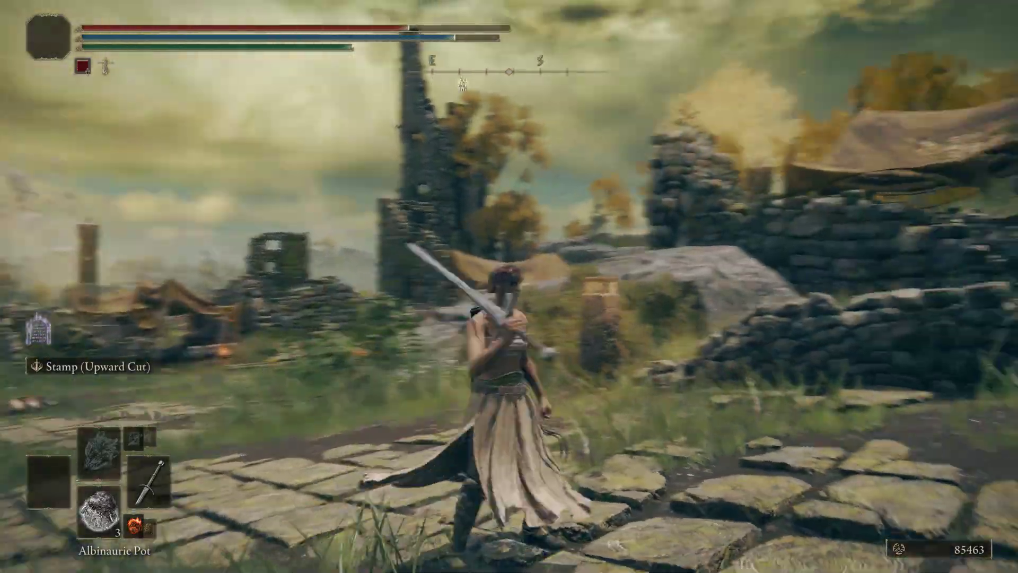
Move the character along the stone path after testing the retimed greatsword attack
key(w)
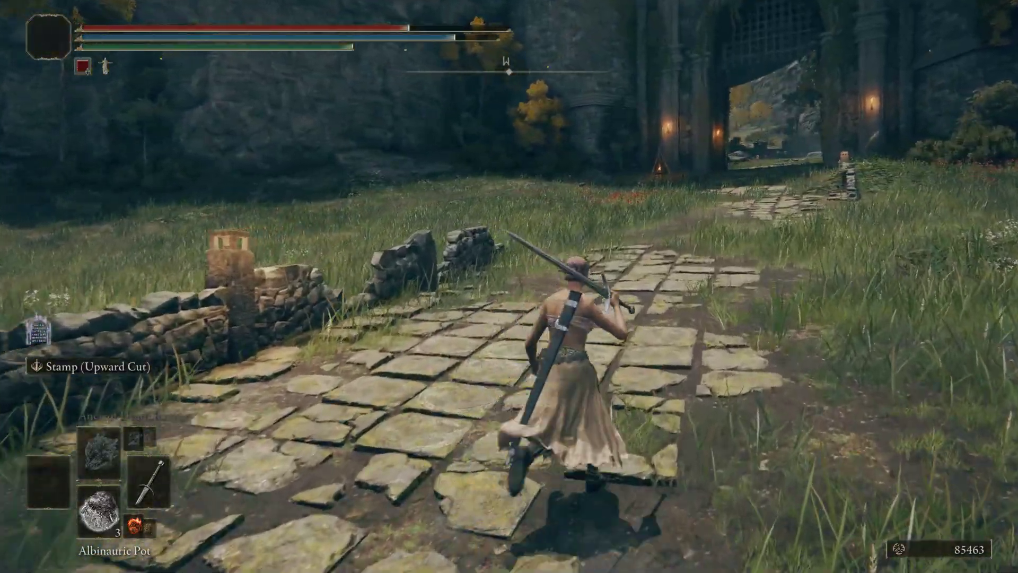